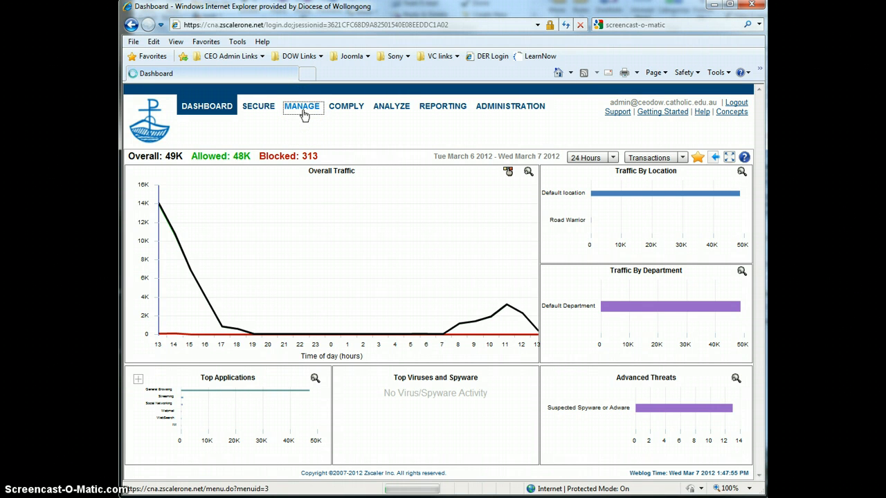
Switch from the traffic dashboard to the Manage section's Policy Configuration.
{"action": "left_click", "coordinate": [301, 105]}
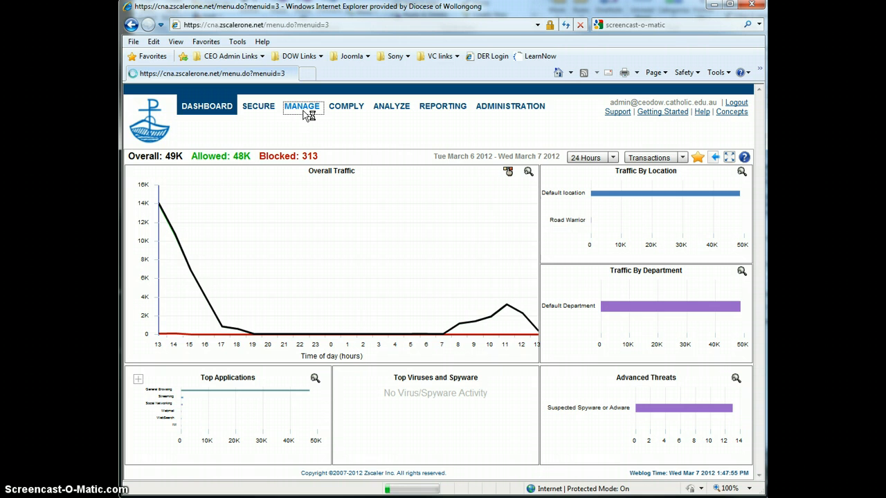
{"action": "left_click", "coordinate": [302, 105]}
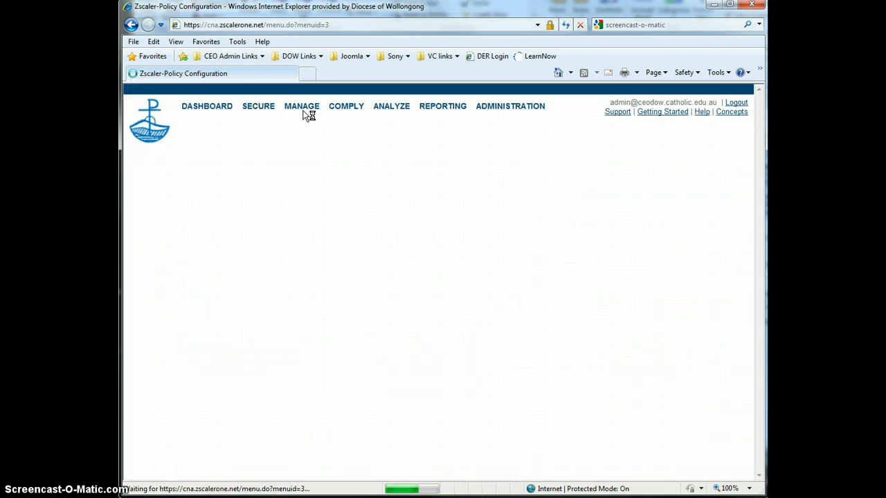
Review the URL Policy rules, then go to Manage URL Categories.
{"action": "left_click", "coordinate": [301, 105]}
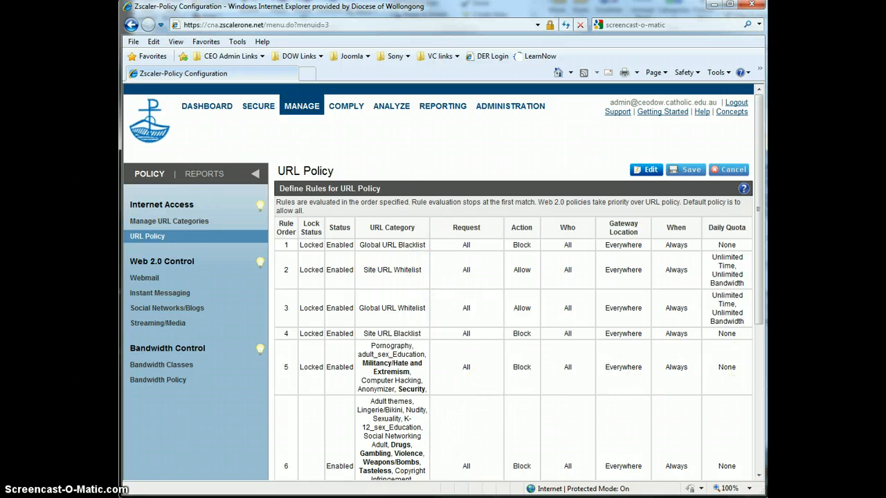
{"action": "mouse_move", "coordinate": [543, 14]}
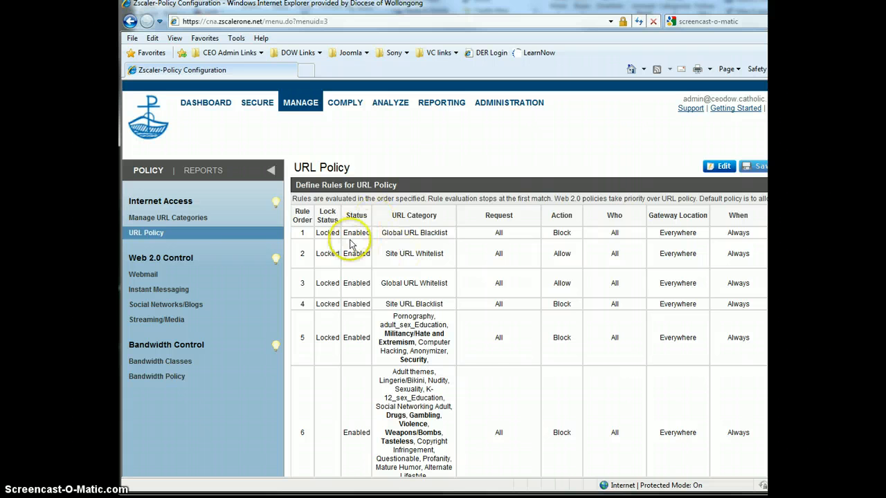
{"action": "mouse_move", "coordinate": [167, 218]}
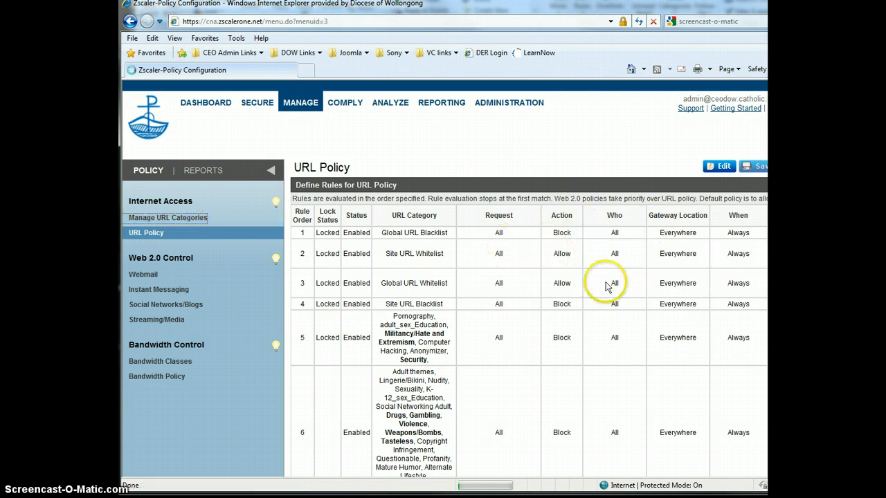
{"action": "left_click", "coordinate": [413, 253]}
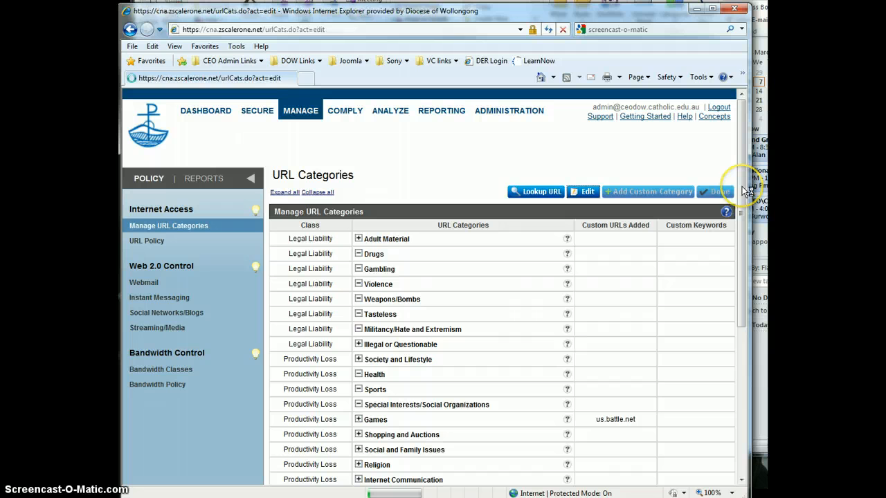
Put URL Categories in edit mode and locate Site URL Whitelist under User-defined.
{"action": "left_click", "coordinate": [717, 191]}
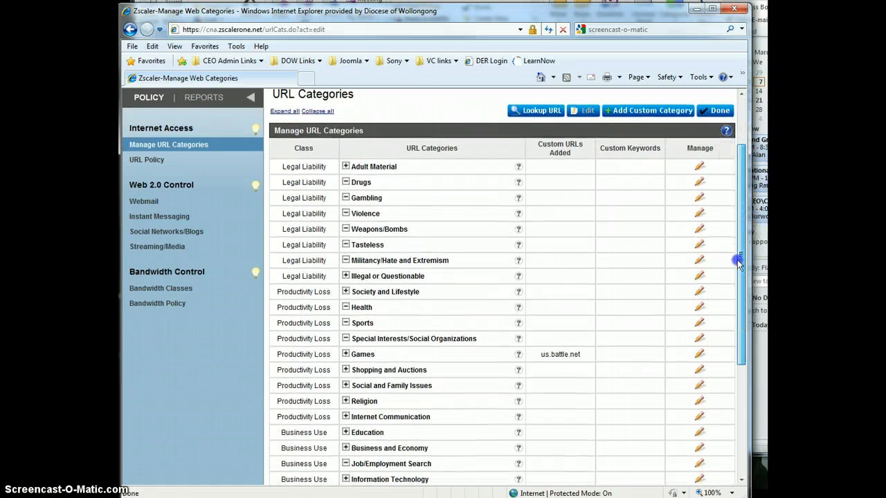
{"action": "scroll", "scroll_direction": "down", "scroll_amount": 3}
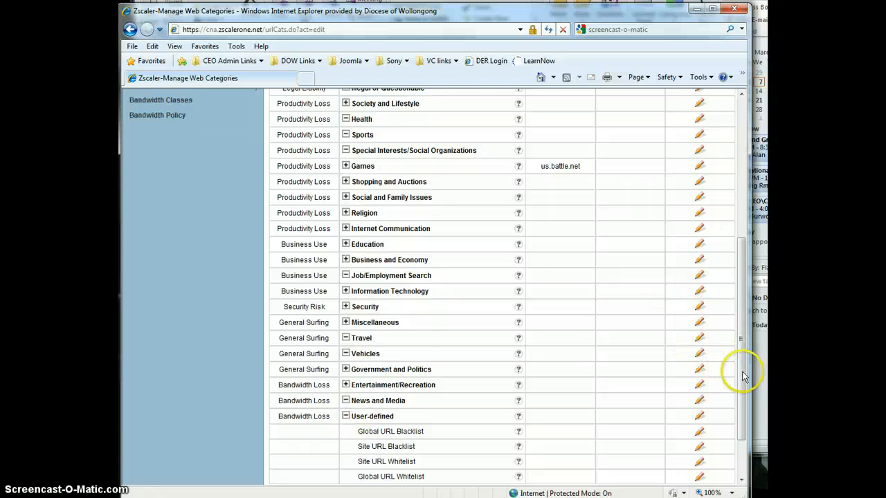
{"action": "scroll", "scroll_direction": "down", "scroll_amount": 3}
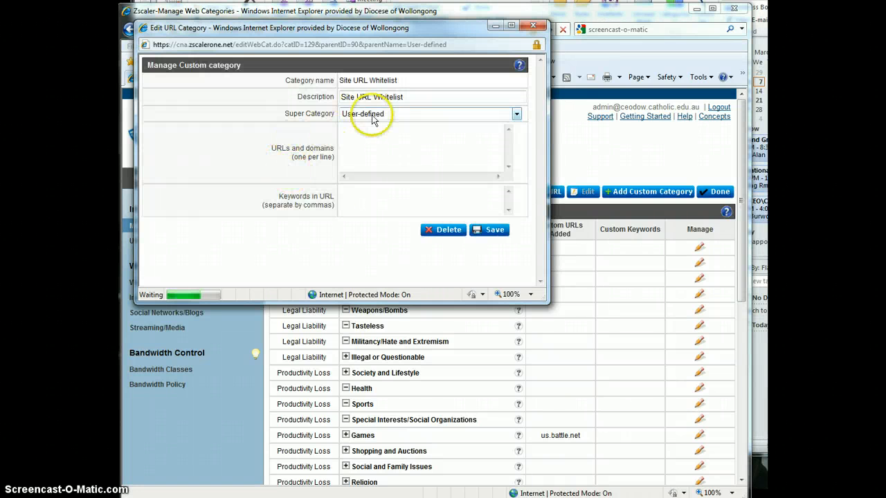
Enter .blogspot.com.au in the URLs box of Site URL Whitelist and save the category.
{"action": "left_click", "coordinate": [385, 137]}
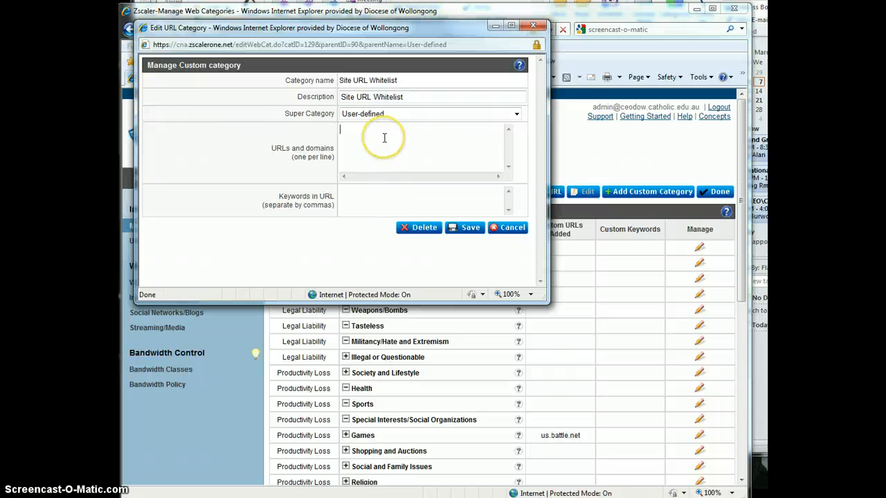
{"action": "type", "text": "."}
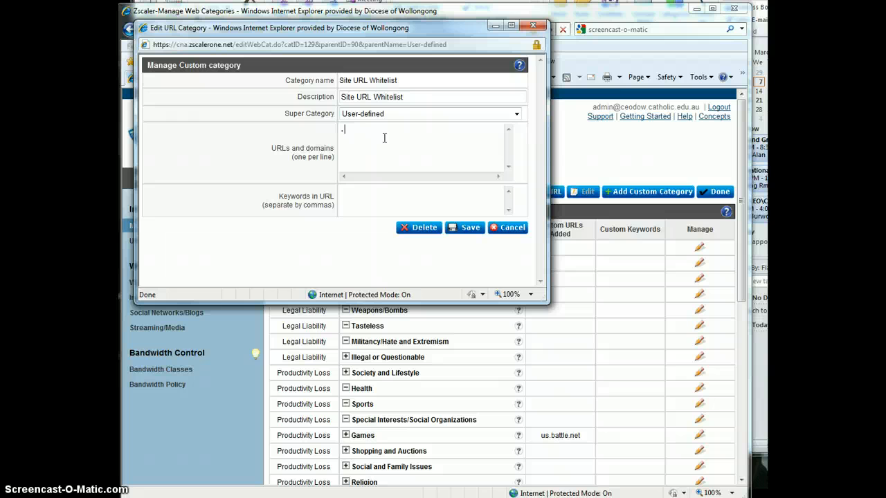
{"action": "type", "text": "blogspot."}
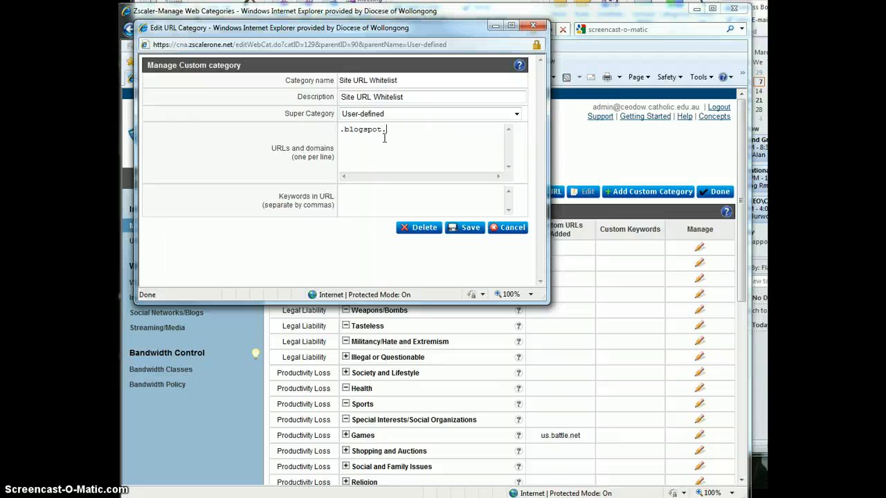
{"action": "type", "text": "com.au"}
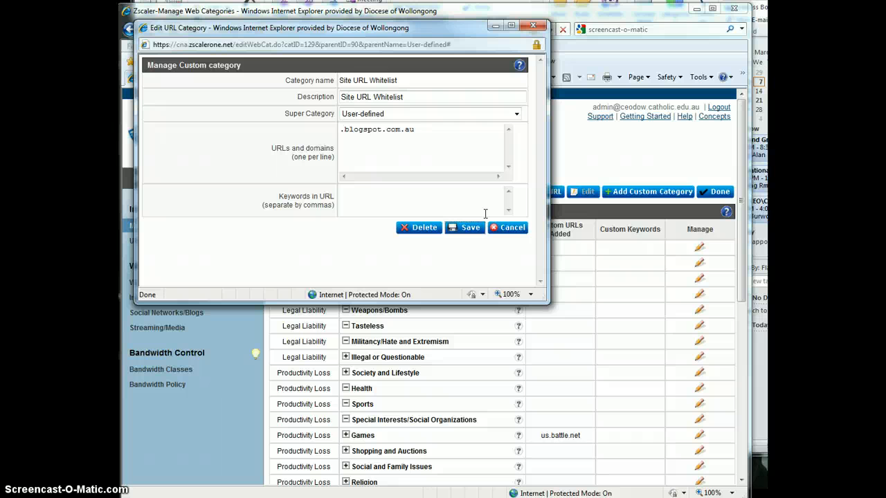
{"action": "left_click", "coordinate": [464, 227]}
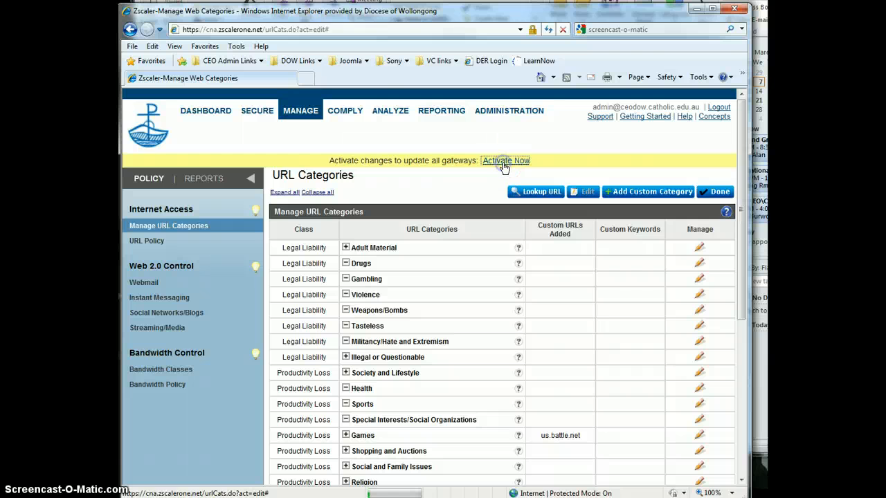
Activate the pending changes via Activate Now and dismiss the completion popup.
{"action": "left_click", "coordinate": [506, 160]}
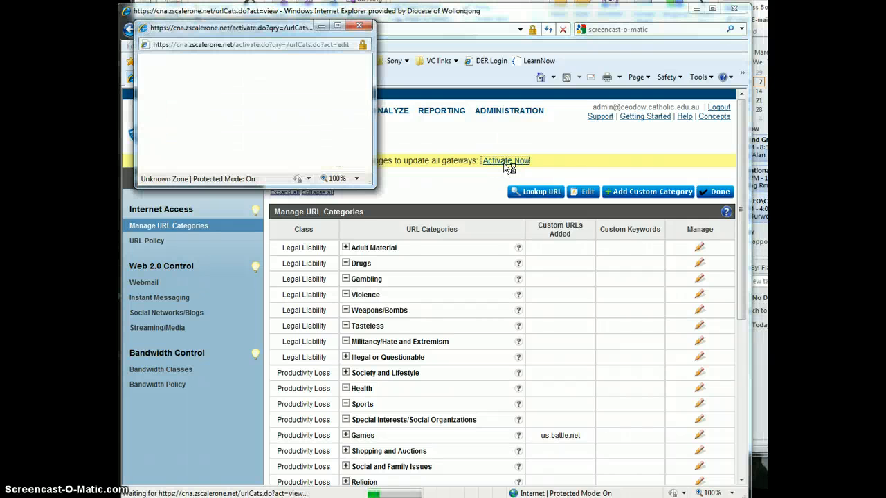
{"action": "left_click", "coordinate": [505, 161]}
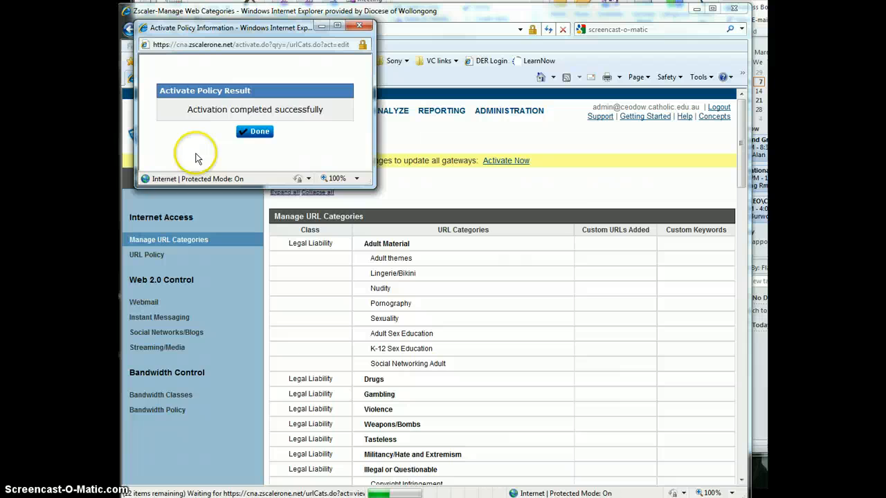
{"action": "left_click", "coordinate": [255, 131]}
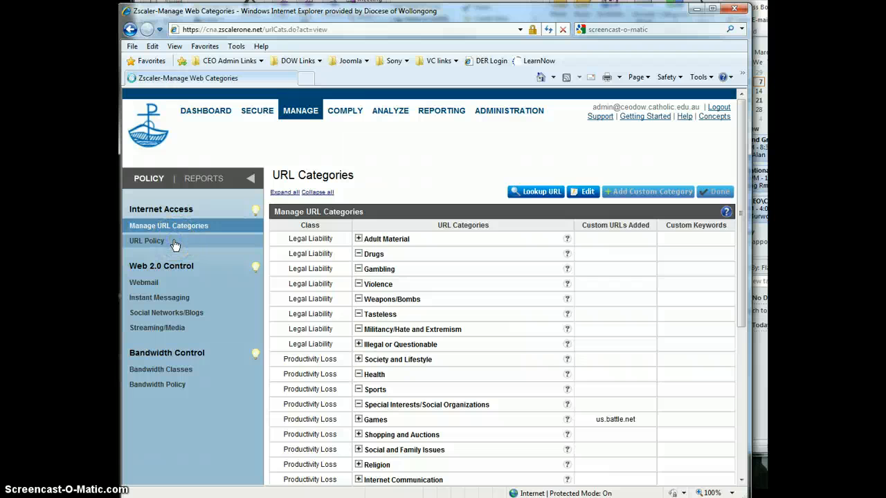
Go back to URL Policy under Internet Access, showing the Site URL Whitelist allow rule.
{"action": "left_click", "coordinate": [168, 225]}
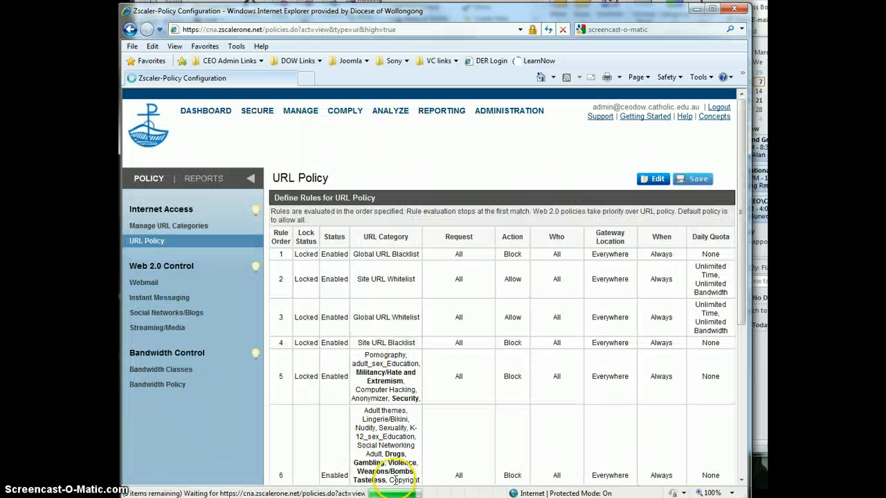
{"action": "left_click", "coordinate": [655, 179]}
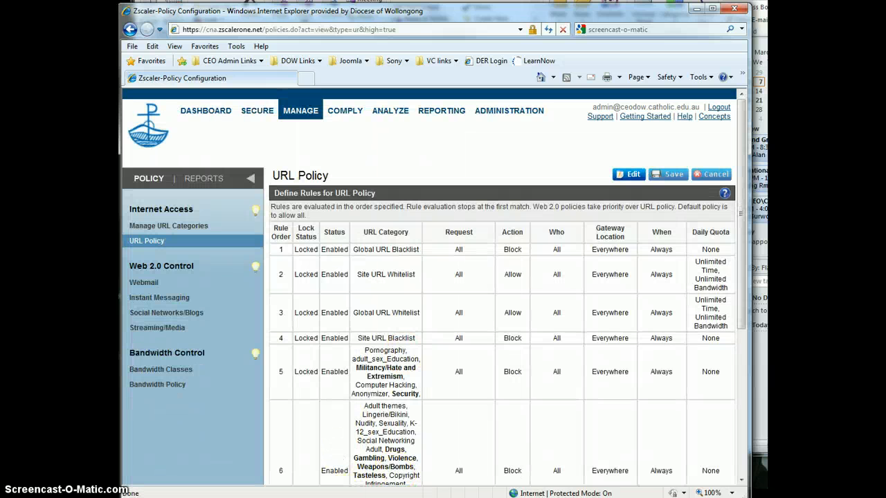